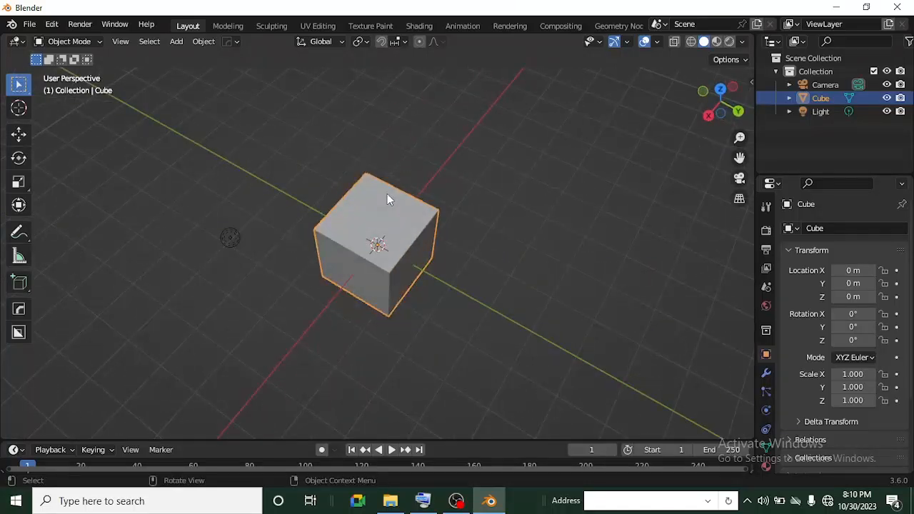
mouse_move(440, 232)
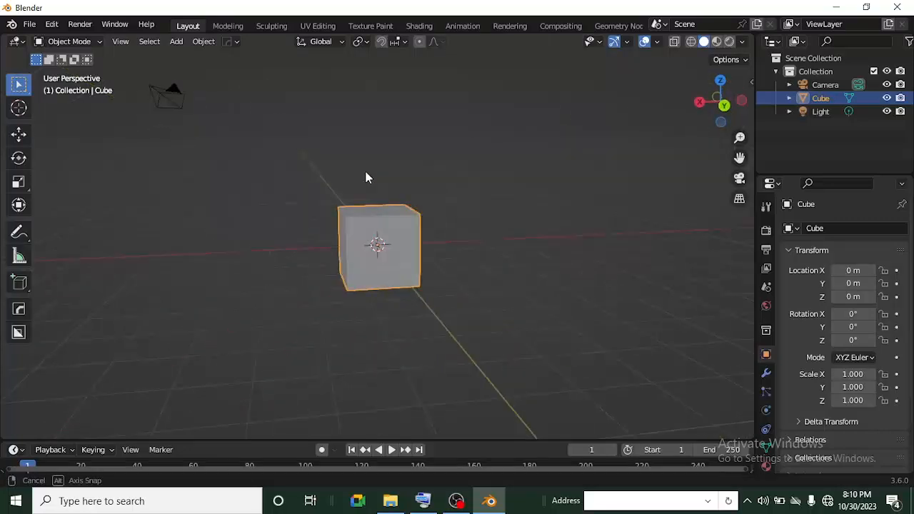
Step: Switch to the UV Editing workspace with the road mesh's source face in view
drag(366, 177, 490, 216)
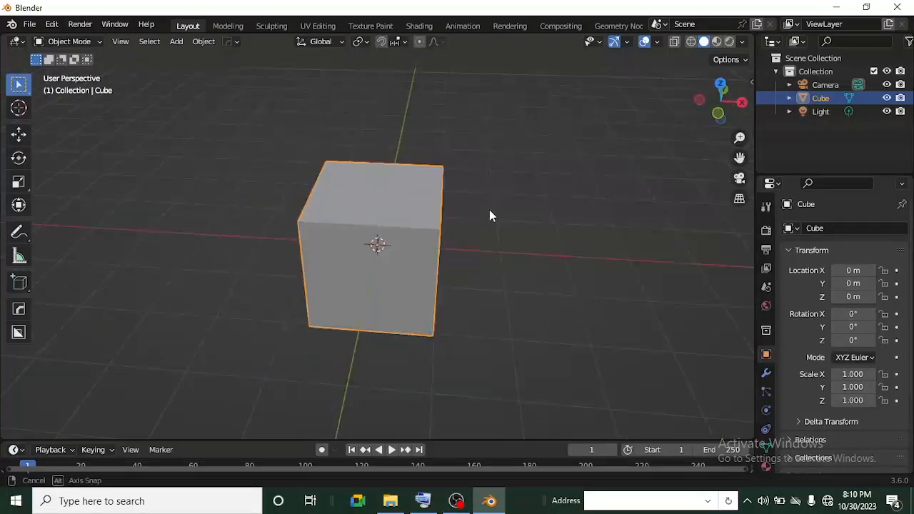
drag(488, 215, 294, 252)
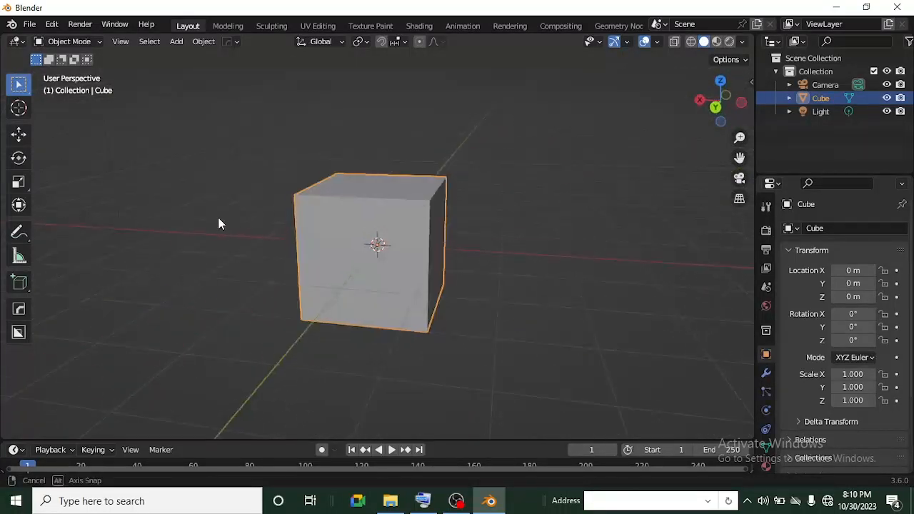
click(317, 25)
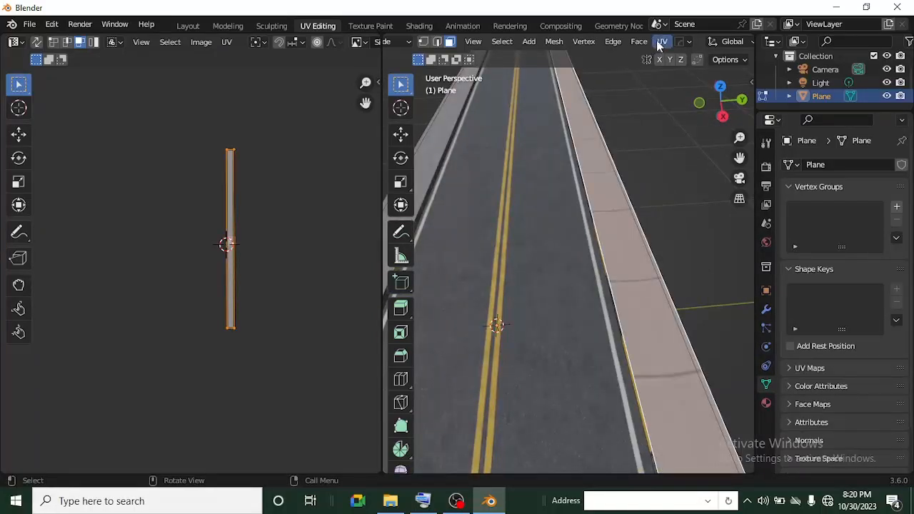
Step: Copy all UV coordinates of the selected face via UV > Copy/Paste UV > Copy
click(663, 40)
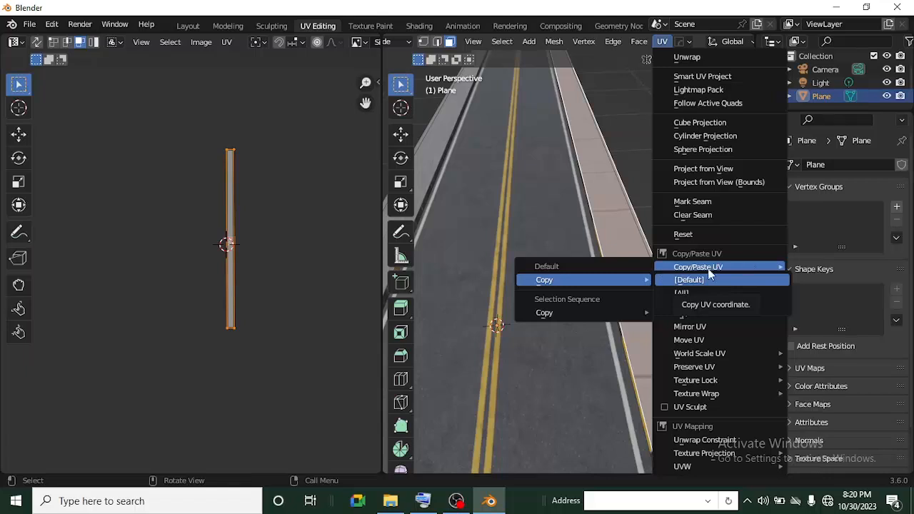
mouse_move(545, 279)
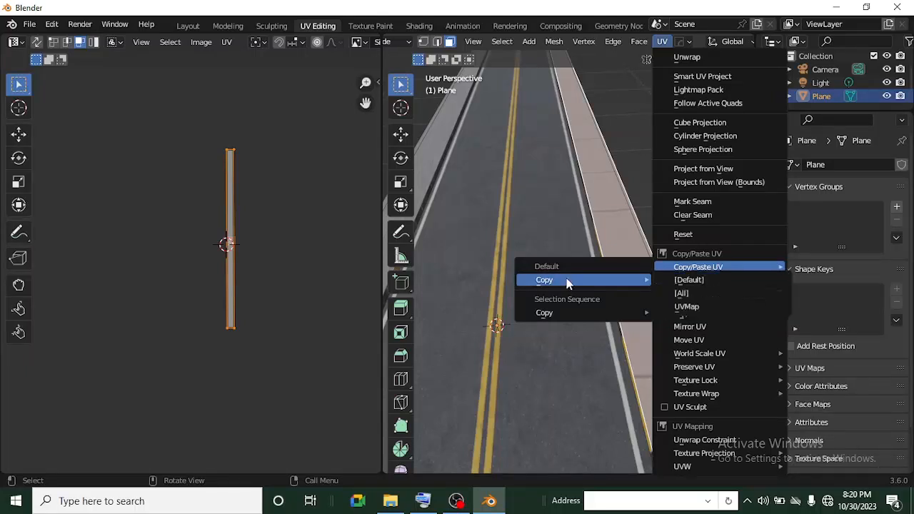
mouse_move(688, 278)
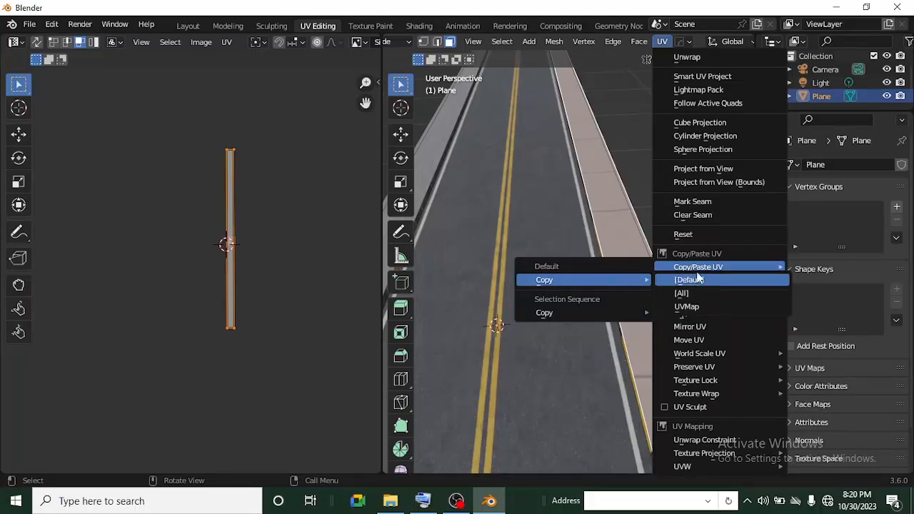
mouse_move(688, 279)
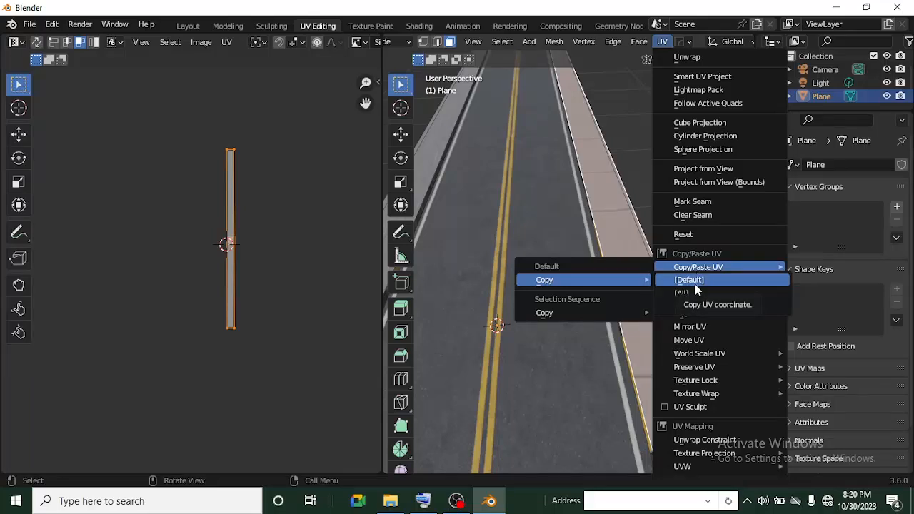
mouse_move(682, 293)
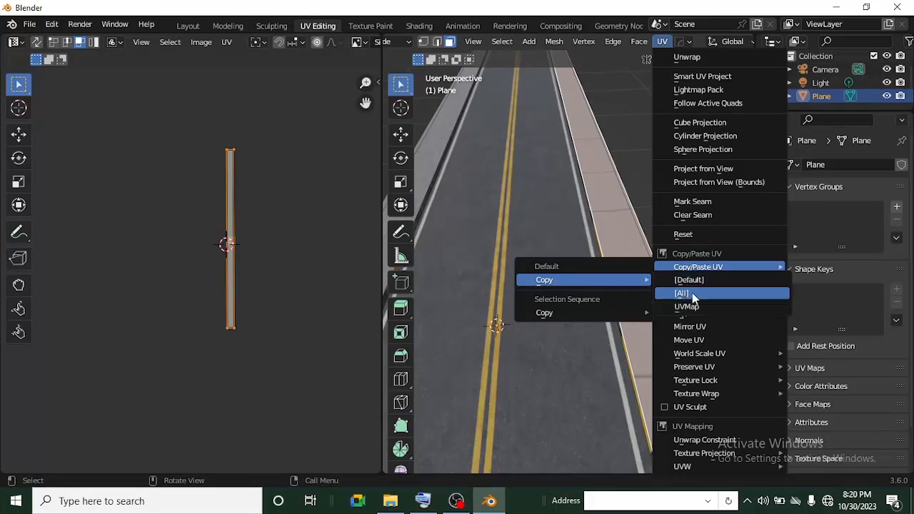
click(681, 292)
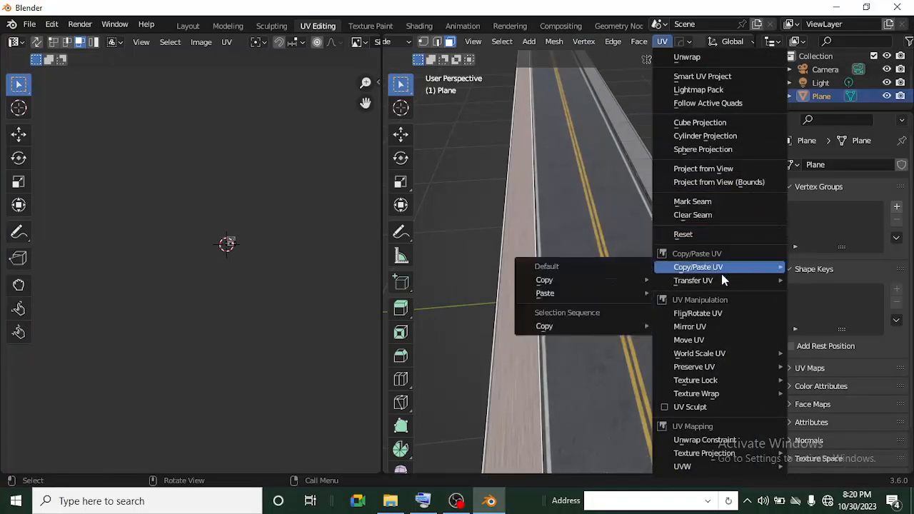
mouse_move(545, 293)
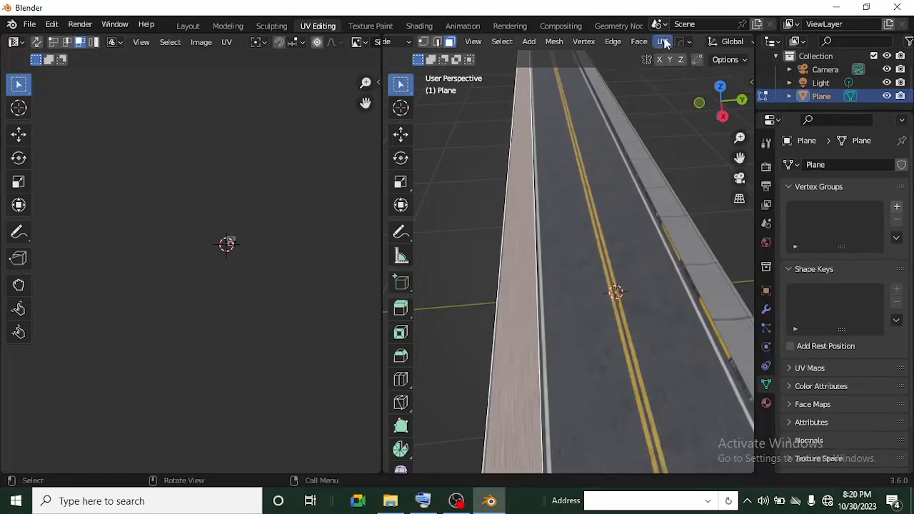
Step: Show the UV > Copy/Paste UV > Paste options for the newly selected sidewalk face
click(663, 40)
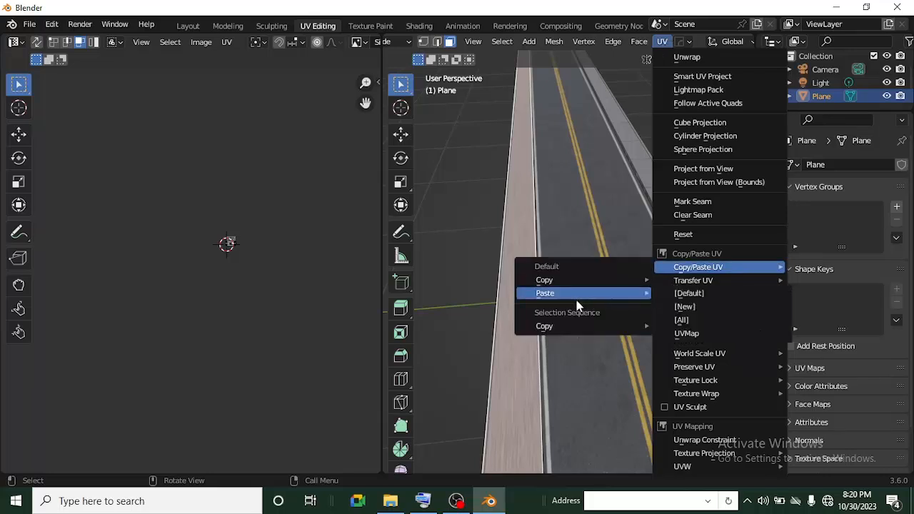
mouse_move(737, 288)
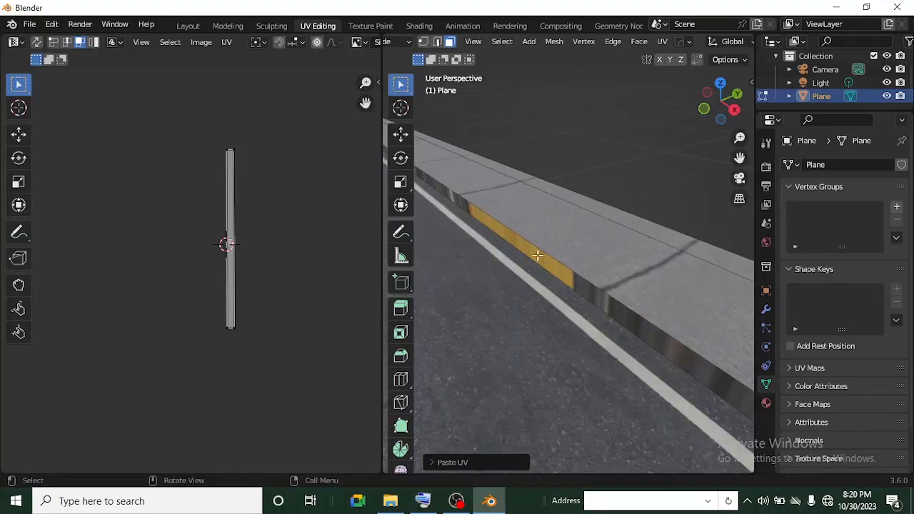
mouse_move(605, 235)
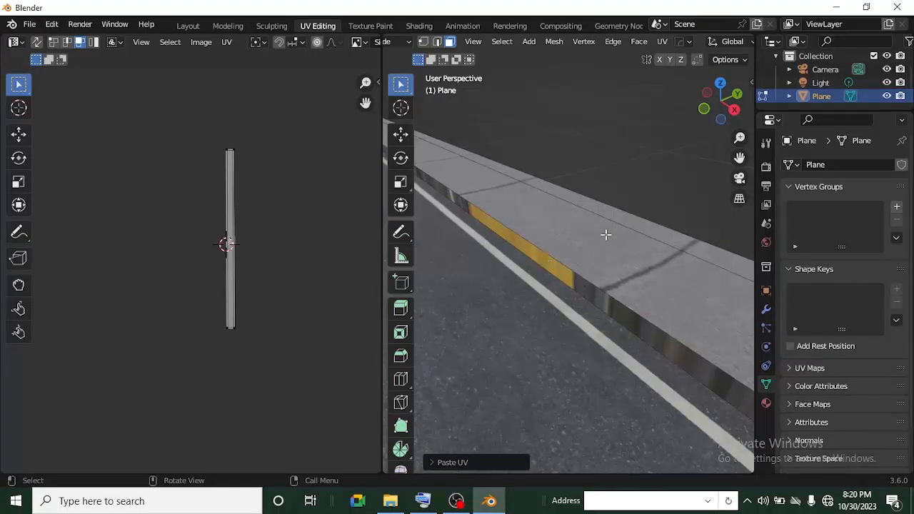